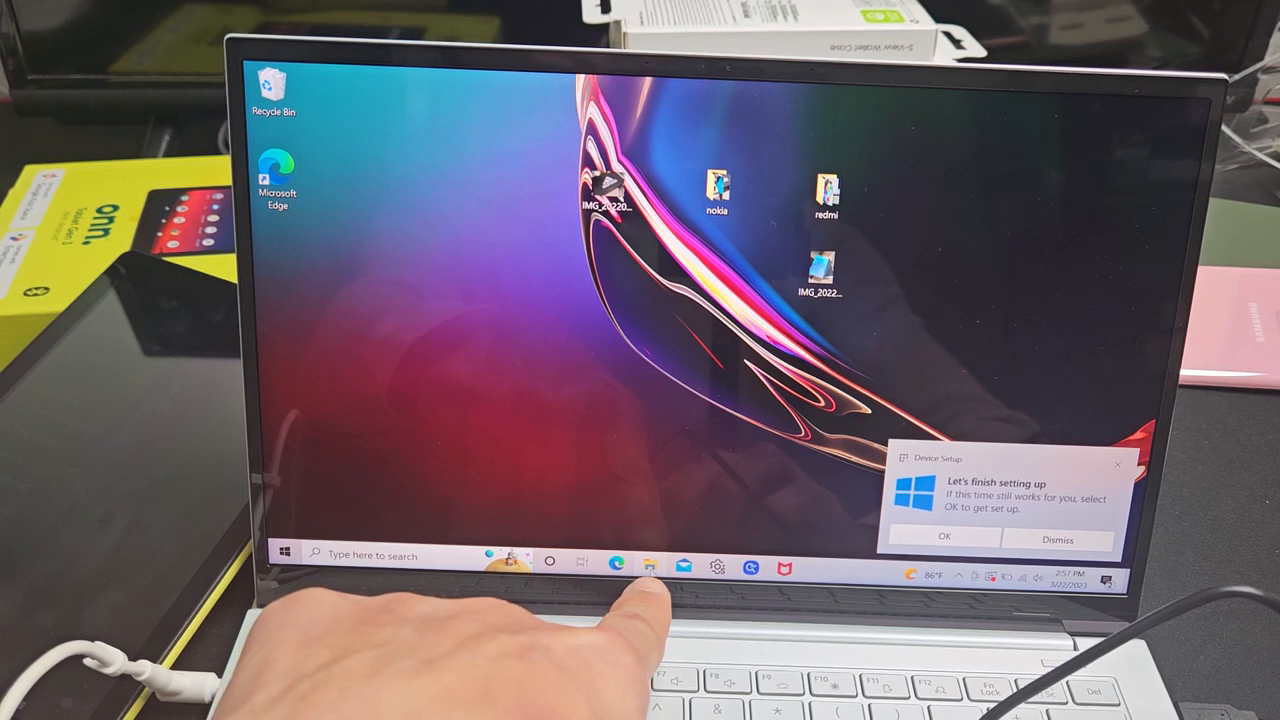
mouse_move(650, 570)
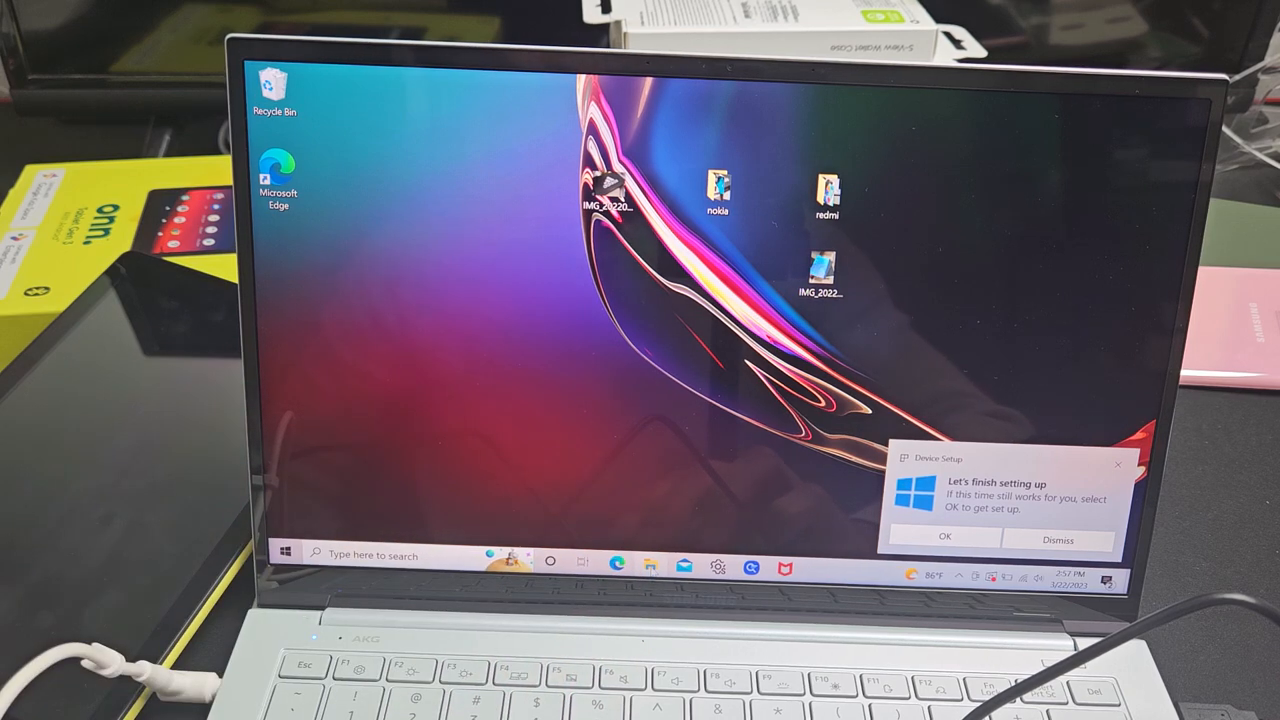
click(650, 556)
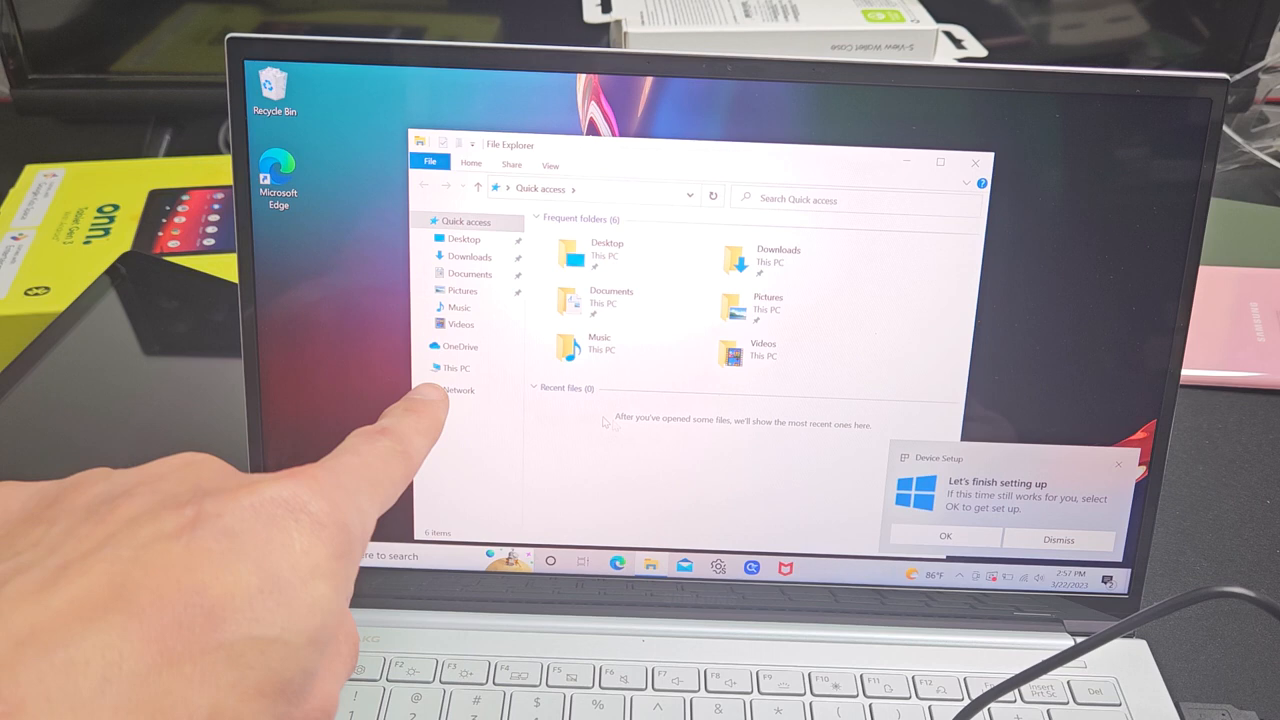
click(454, 368)
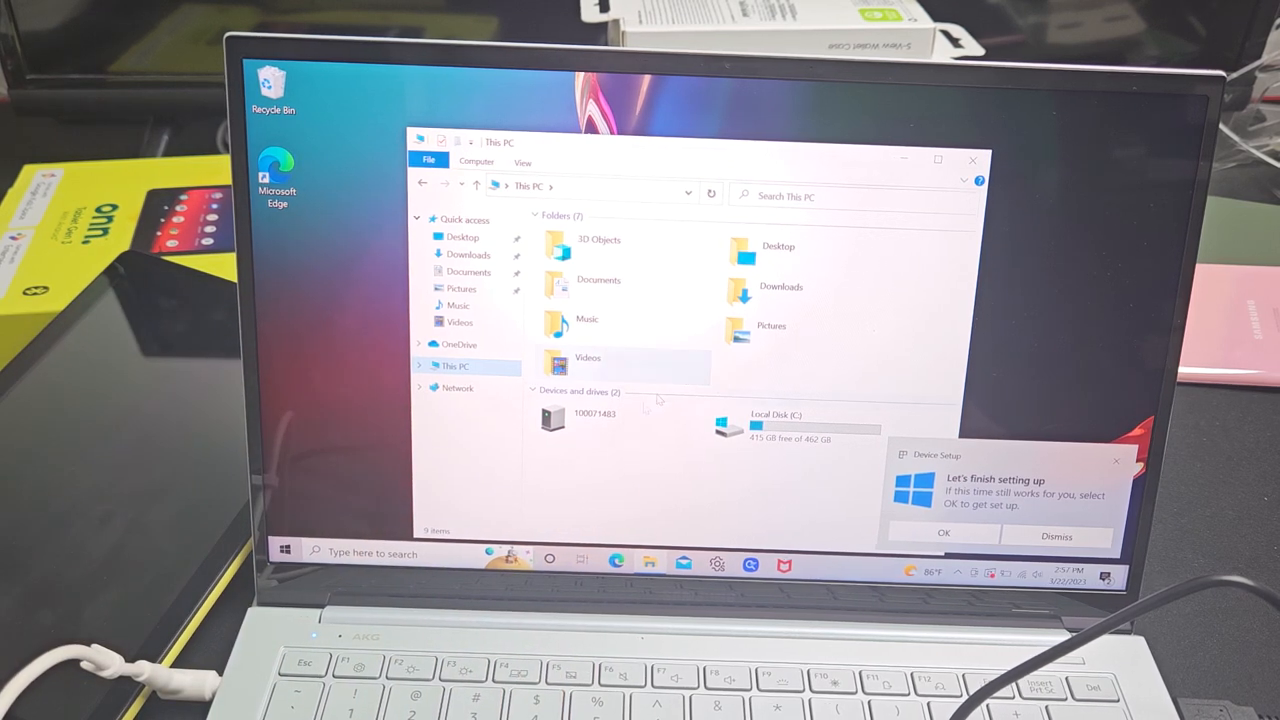
Step: Browse into the tablet's Internal shared storage > DCIM > Camera photos
double_click(556, 414)
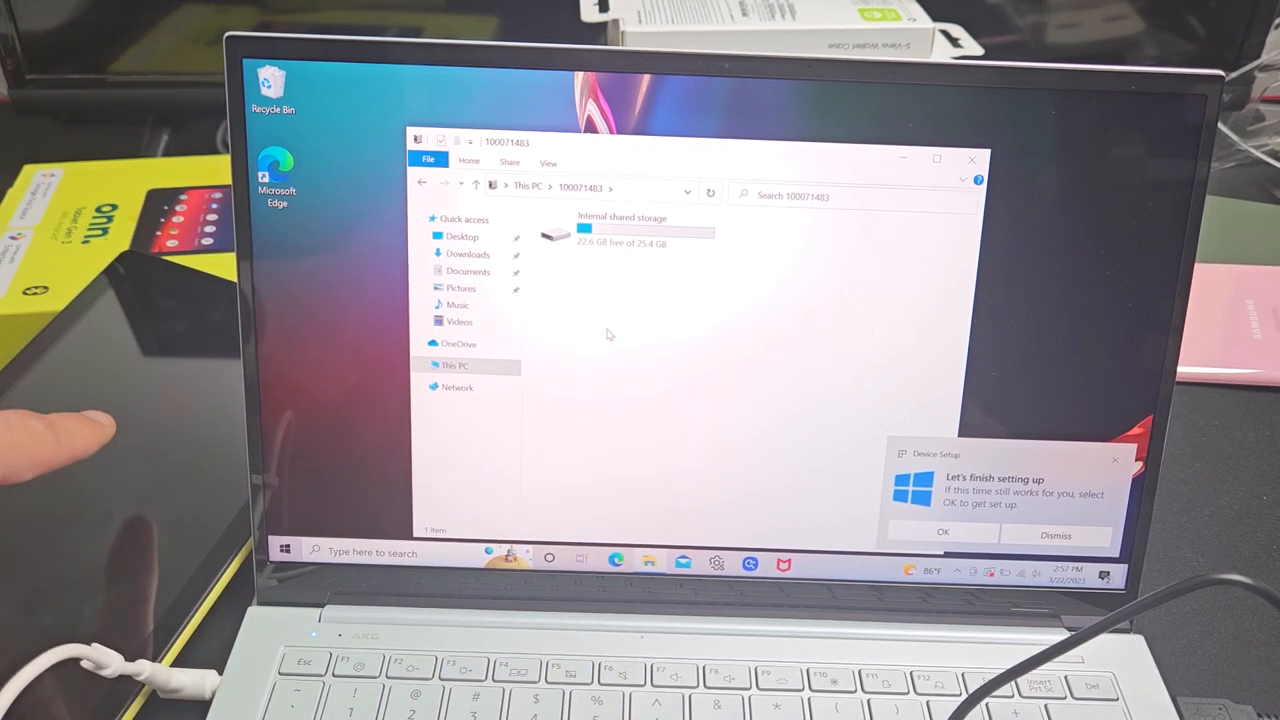
double_click(640, 232)
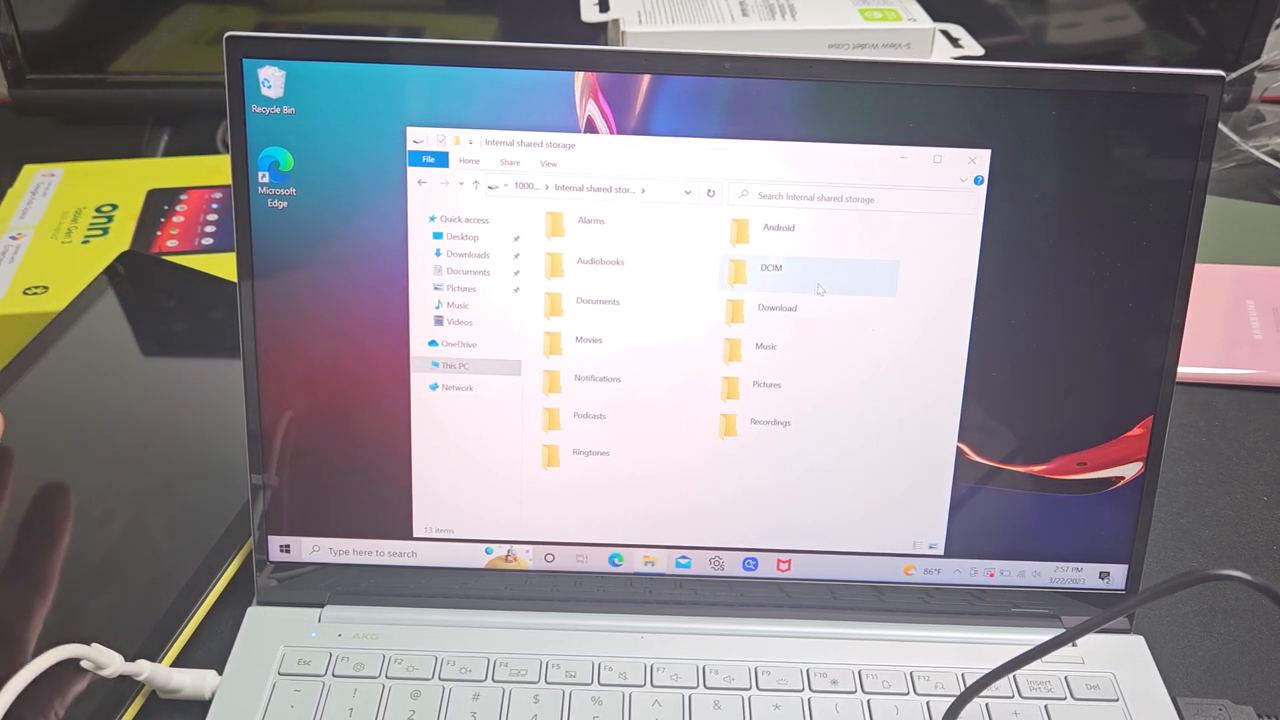
double_click(772, 268)
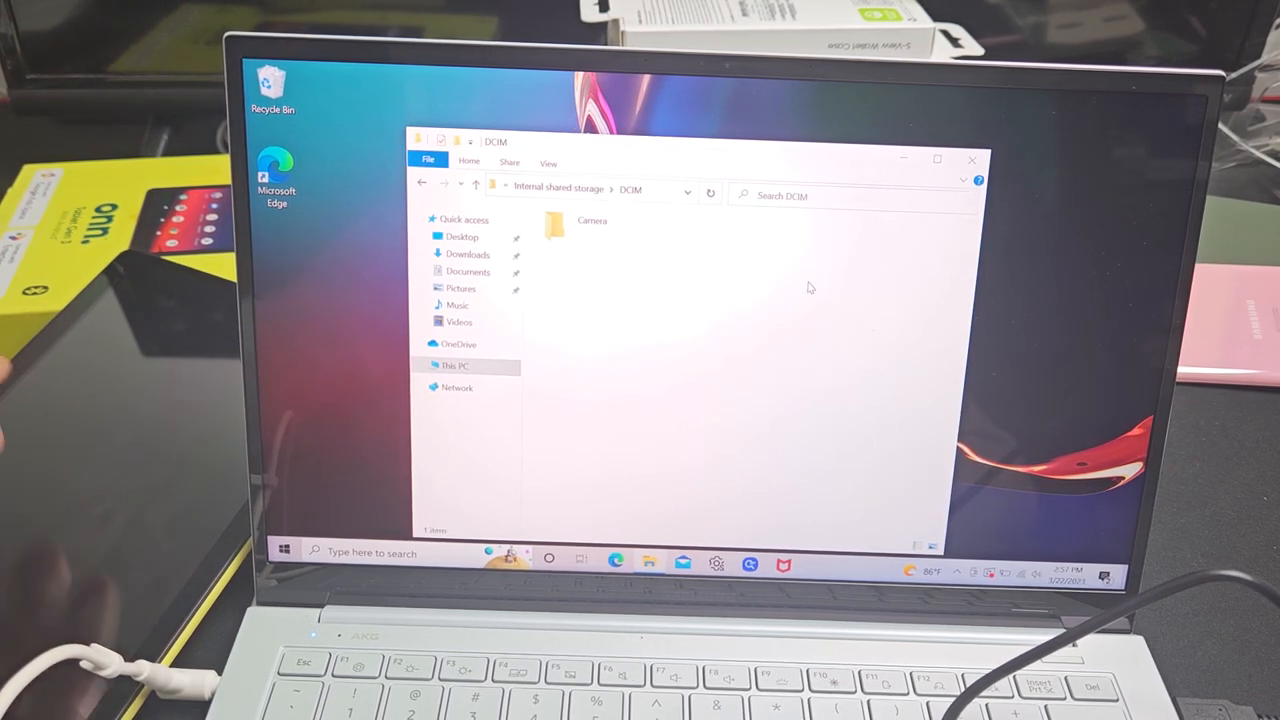
double_click(592, 224)
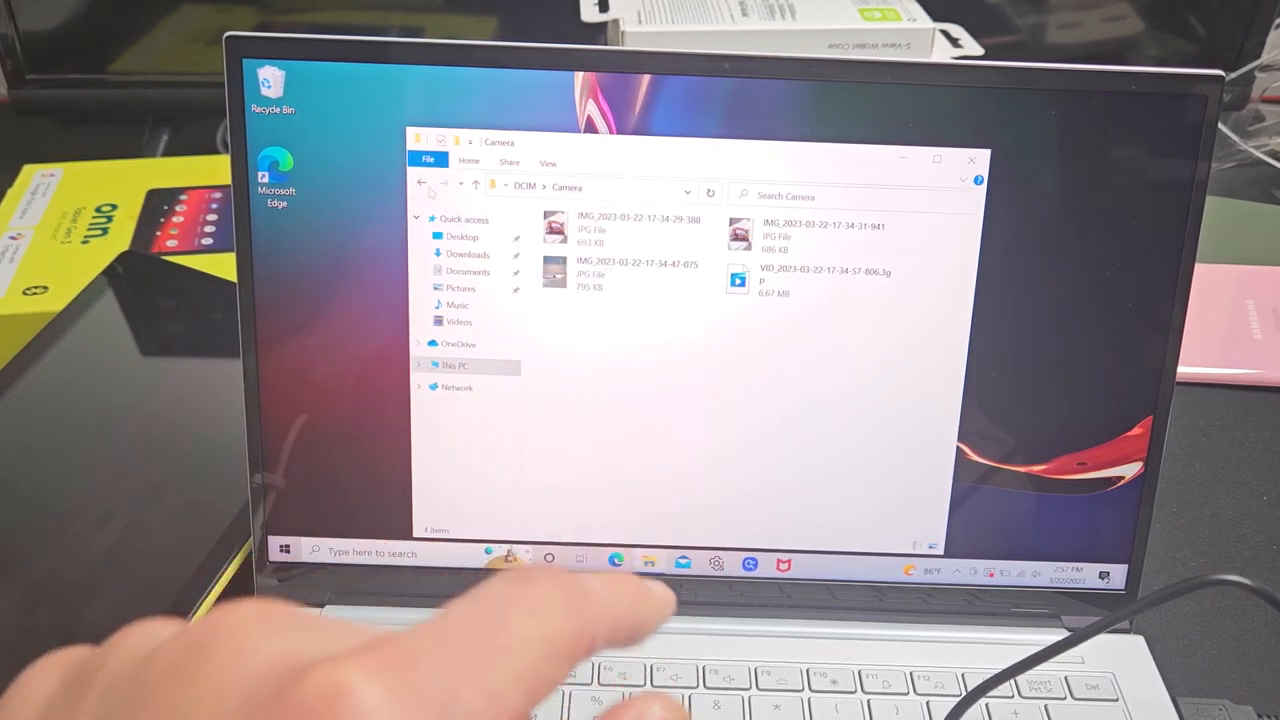
Step: Go back to internal storage and view the Pictures folder's Screenshots
click(420, 184)
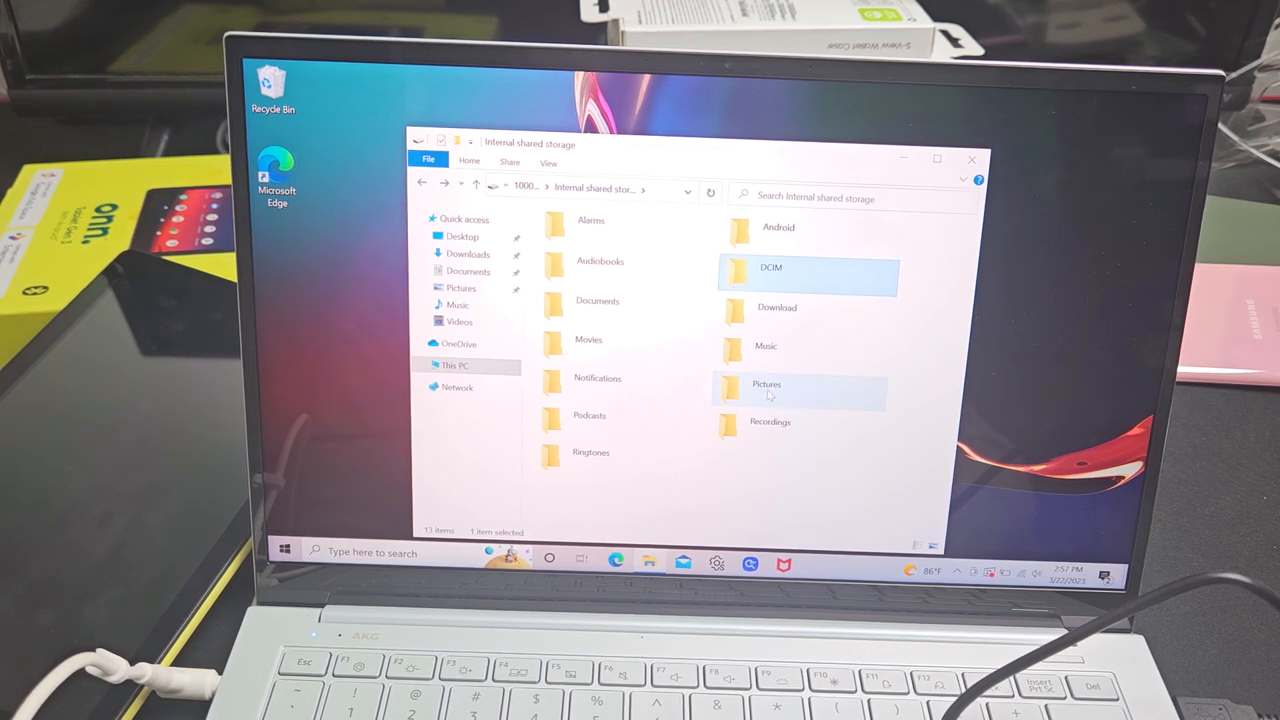
click(768, 390)
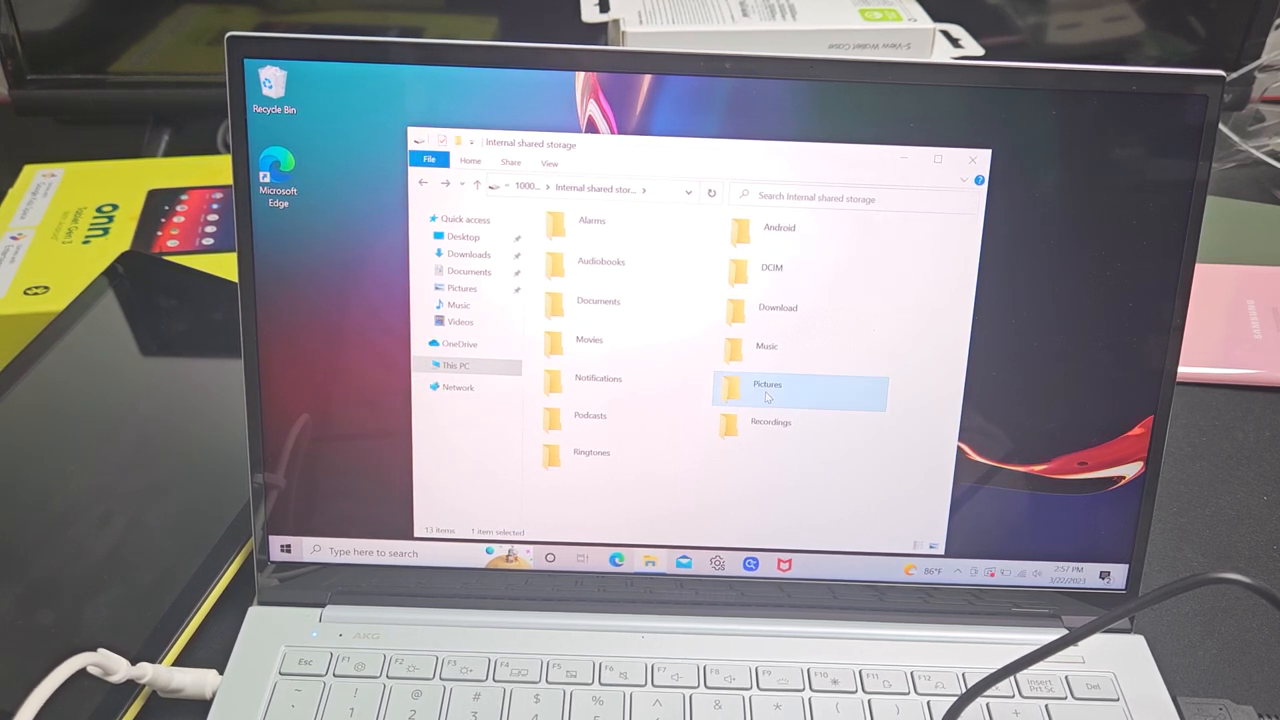
double_click(768, 390)
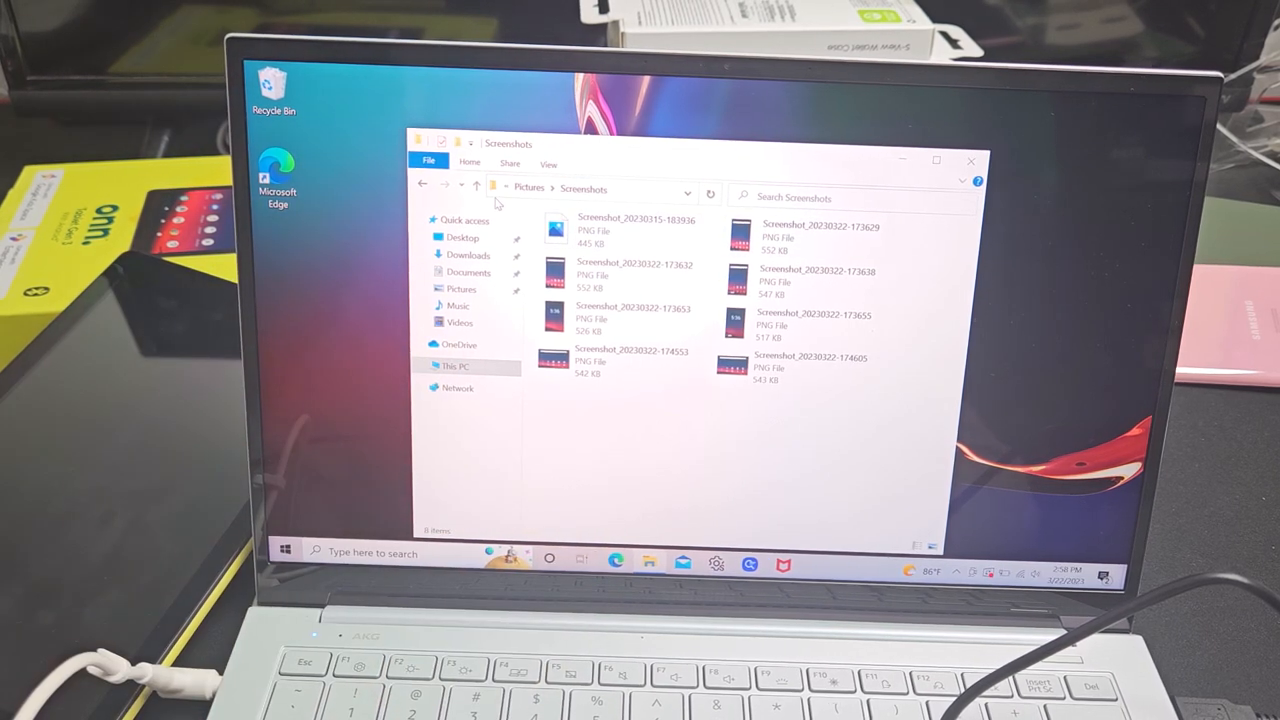
Step: Return to Internal shared storage and reopen DCIM > Camera
click(424, 192)
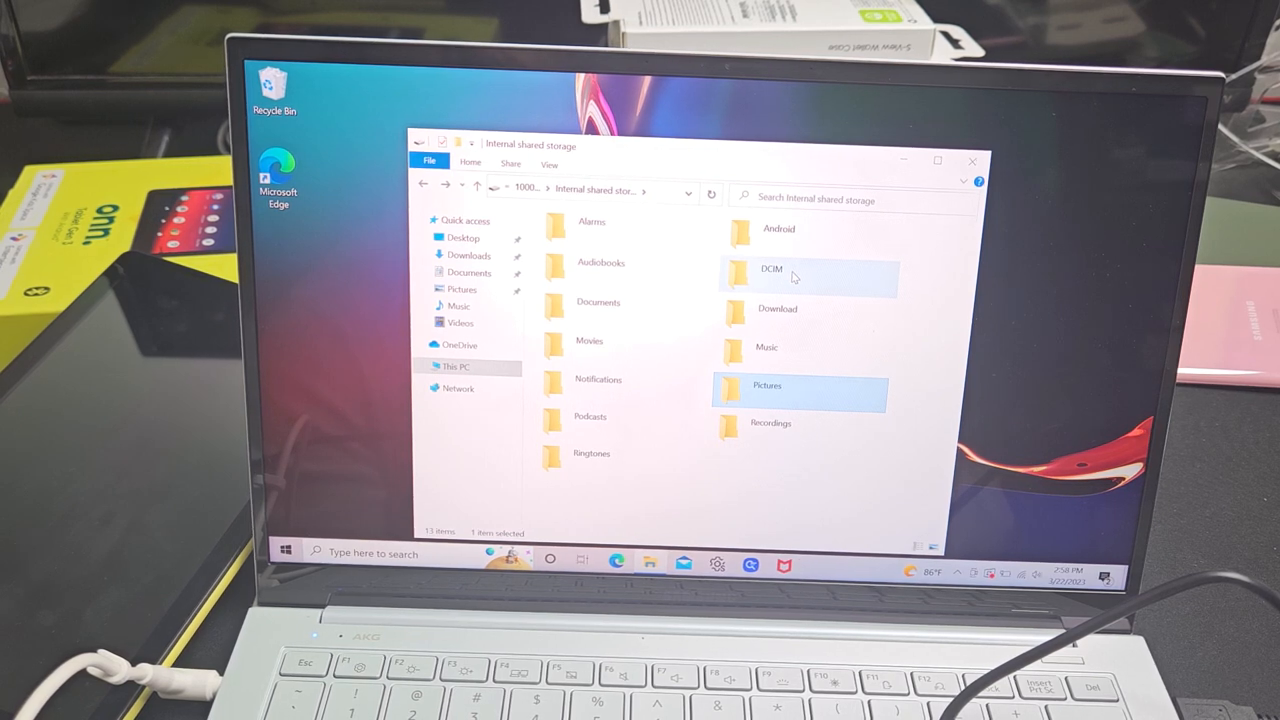
double_click(772, 268)
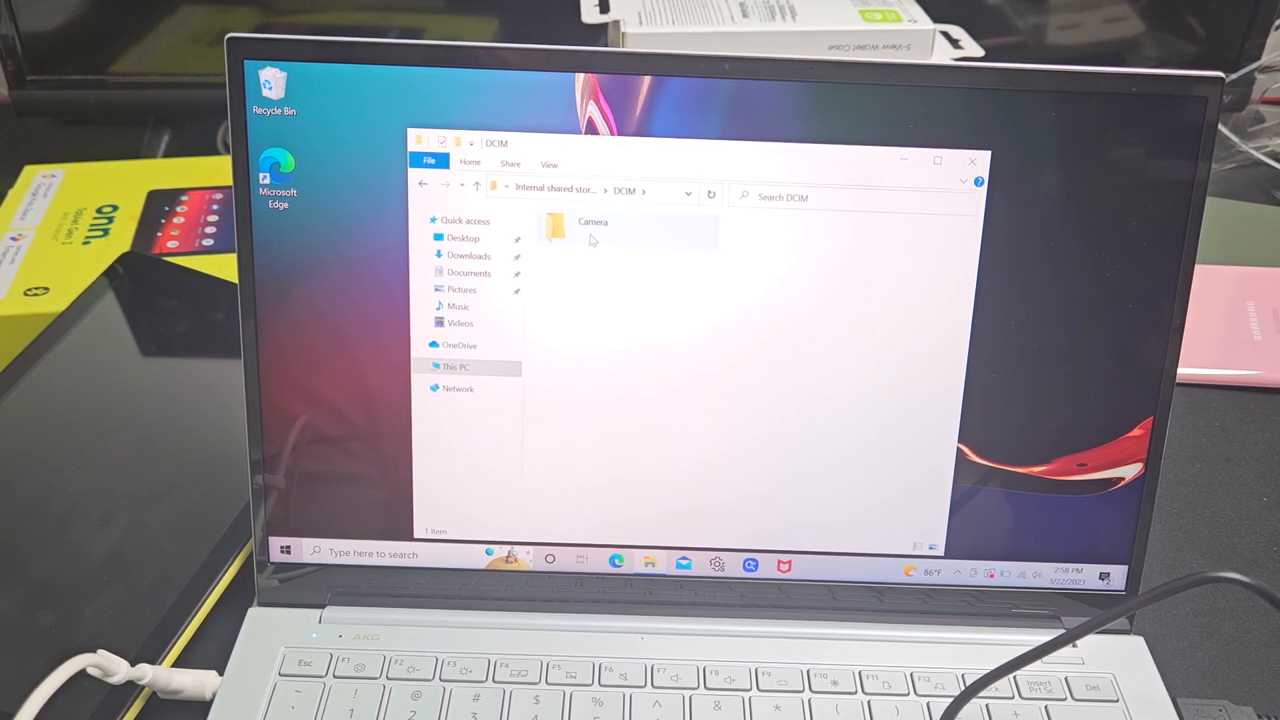
double_click(592, 228)
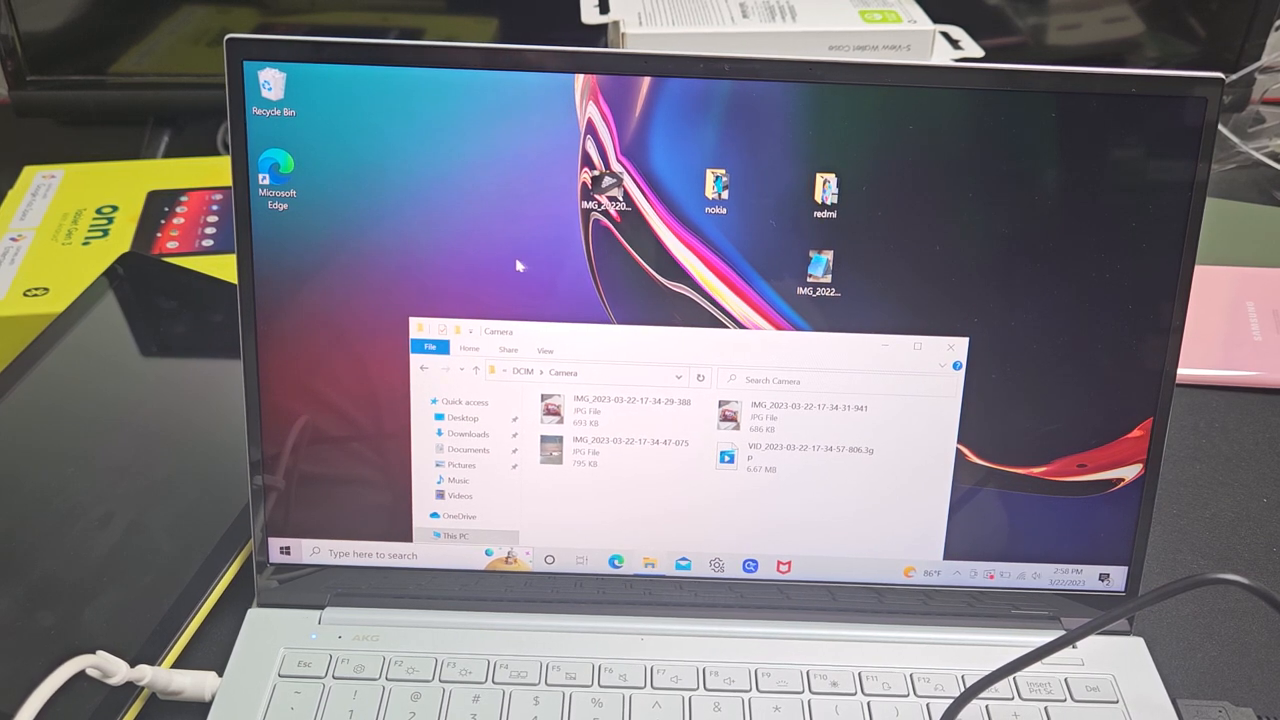
Step: Create a desktop folder 'onn' holding the four camera photos and video, and view it
right_click(520, 264)
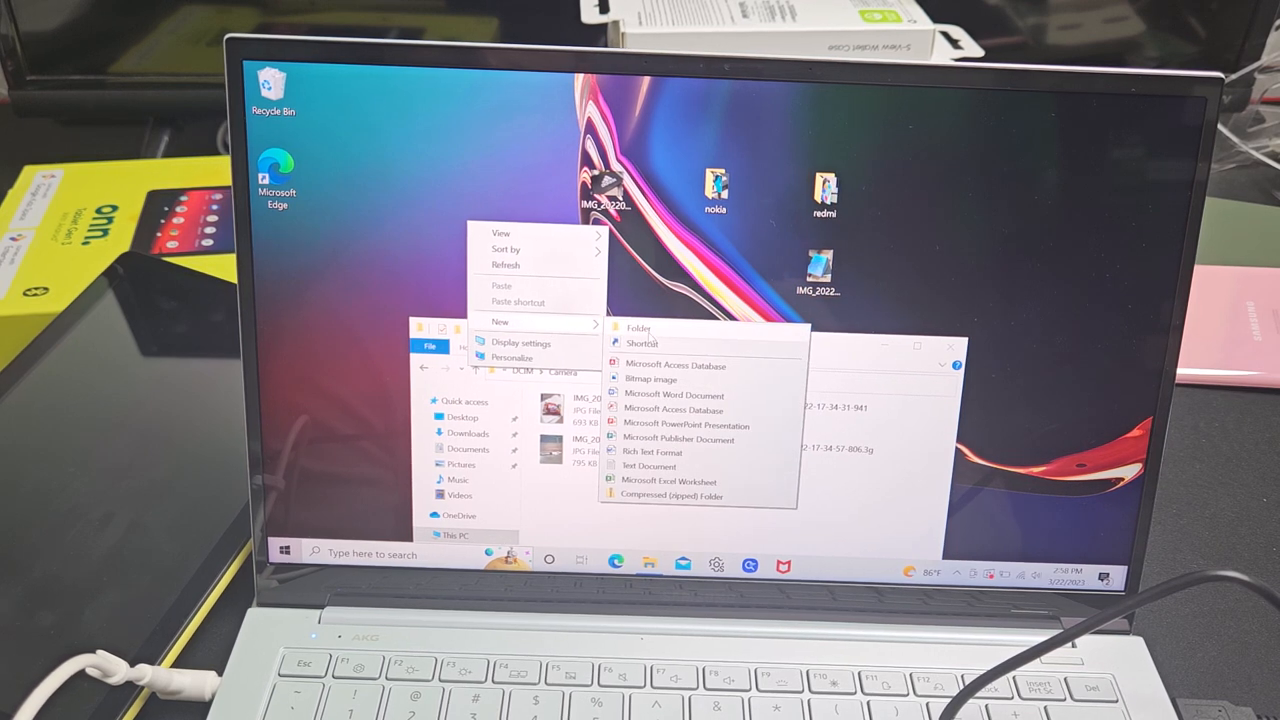
click(640, 328)
text(onn)
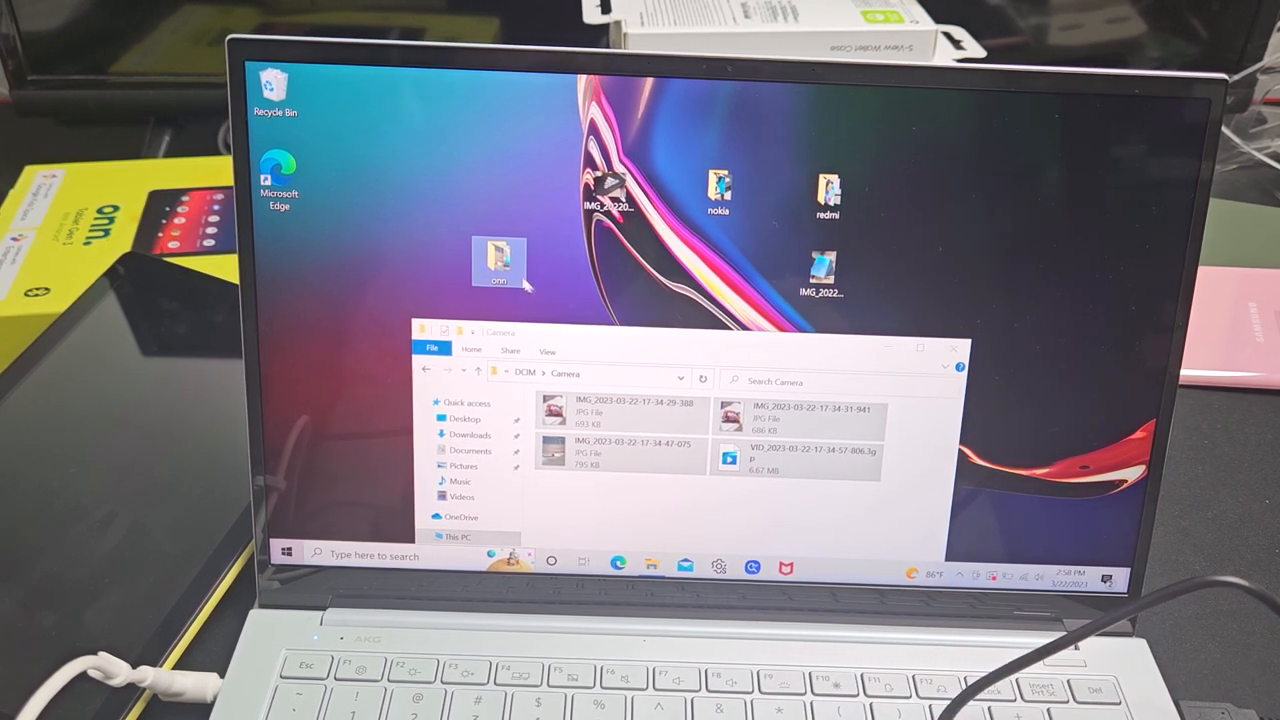
double_click(498, 262)
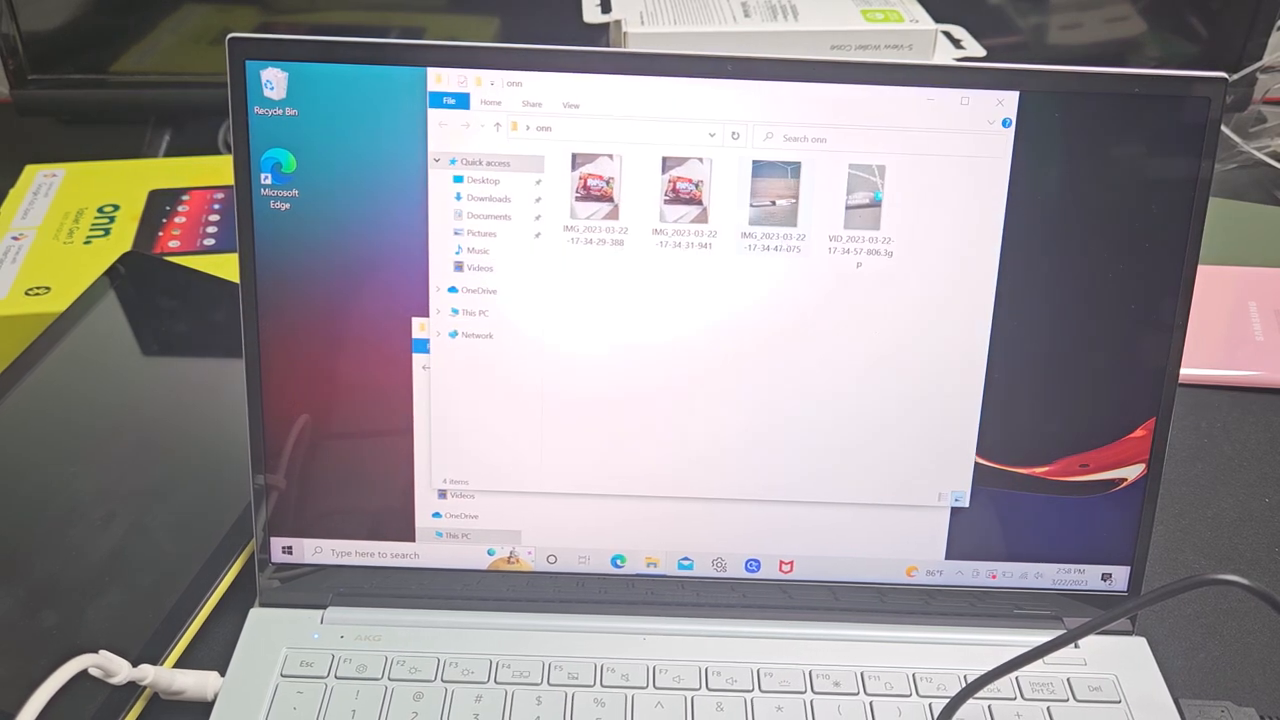